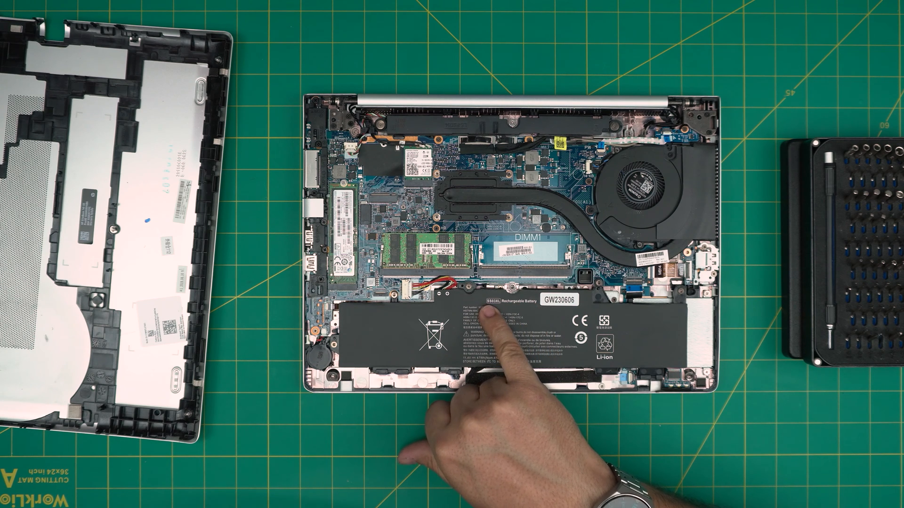
mouse_move(501, 358)
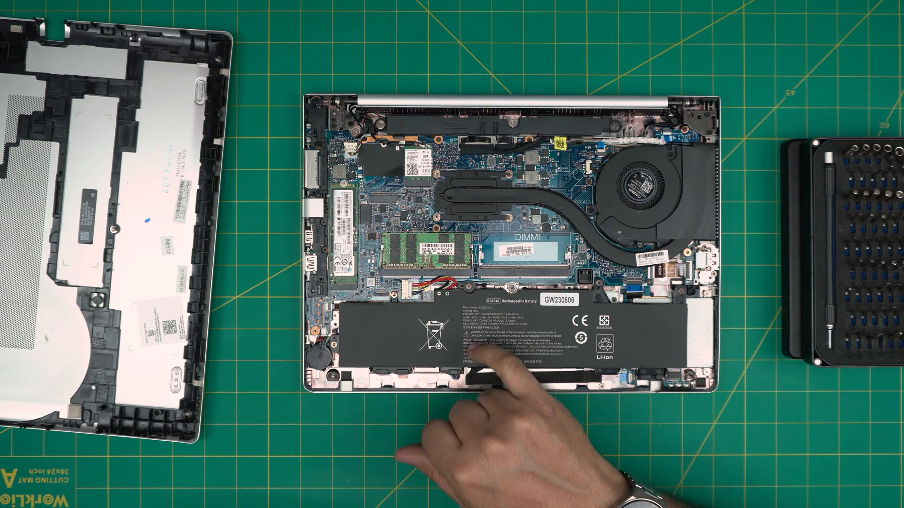